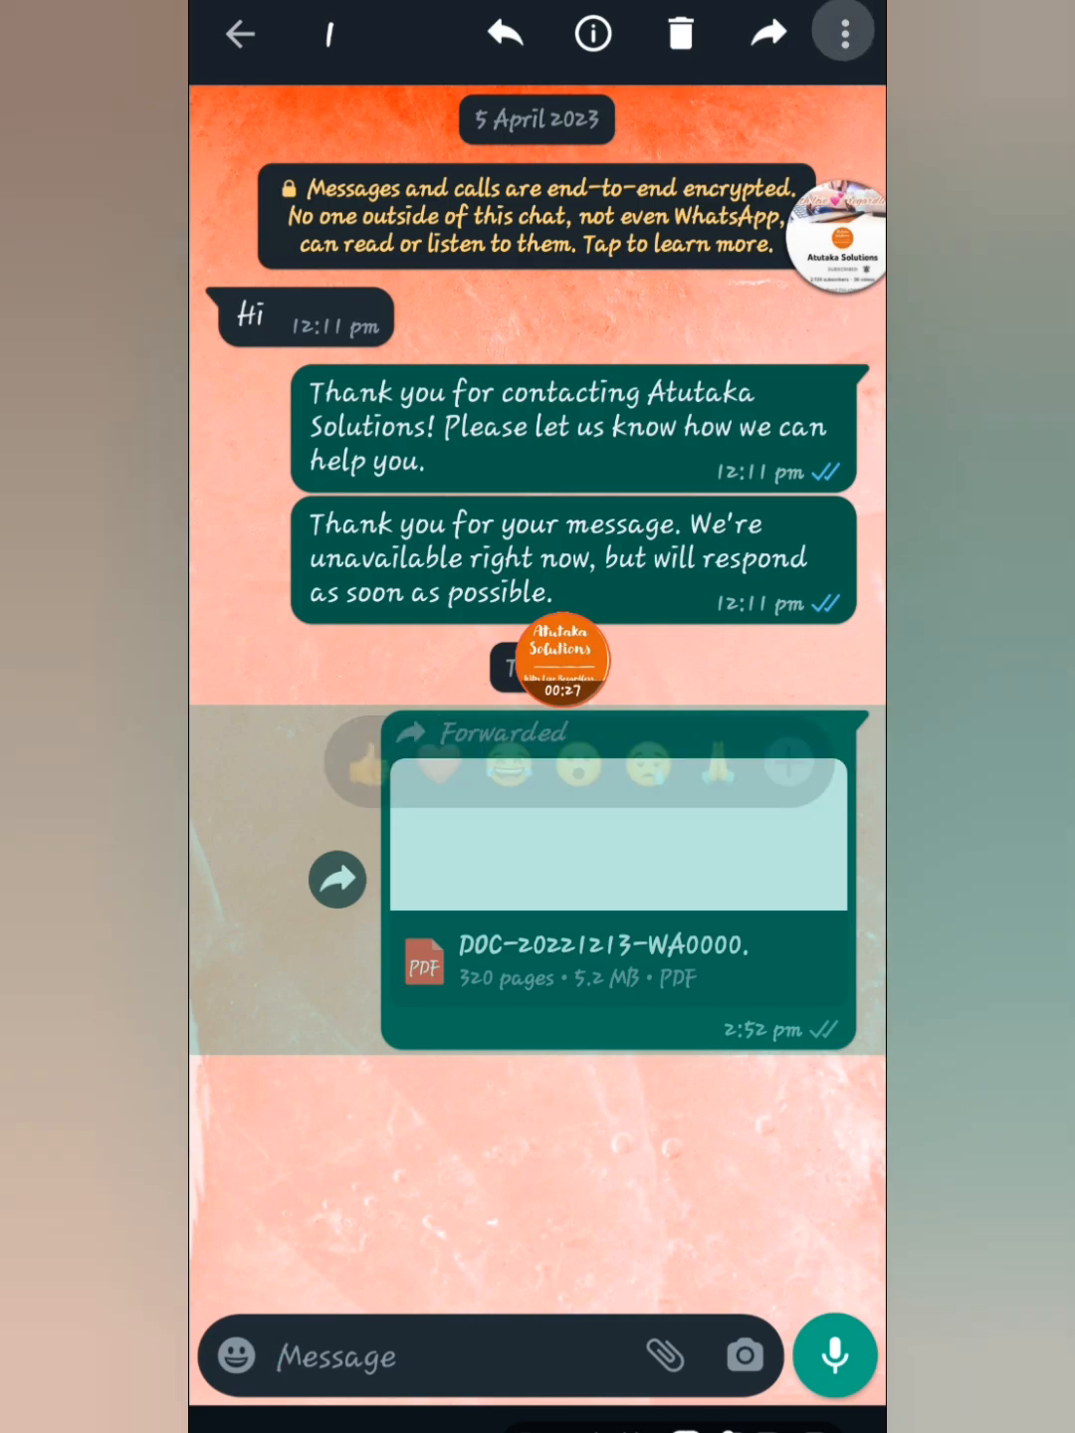
- Share the forwarded PDF message, bringing up the Quick Share panel
{"action": "left_click", "coordinate": [841, 31]}
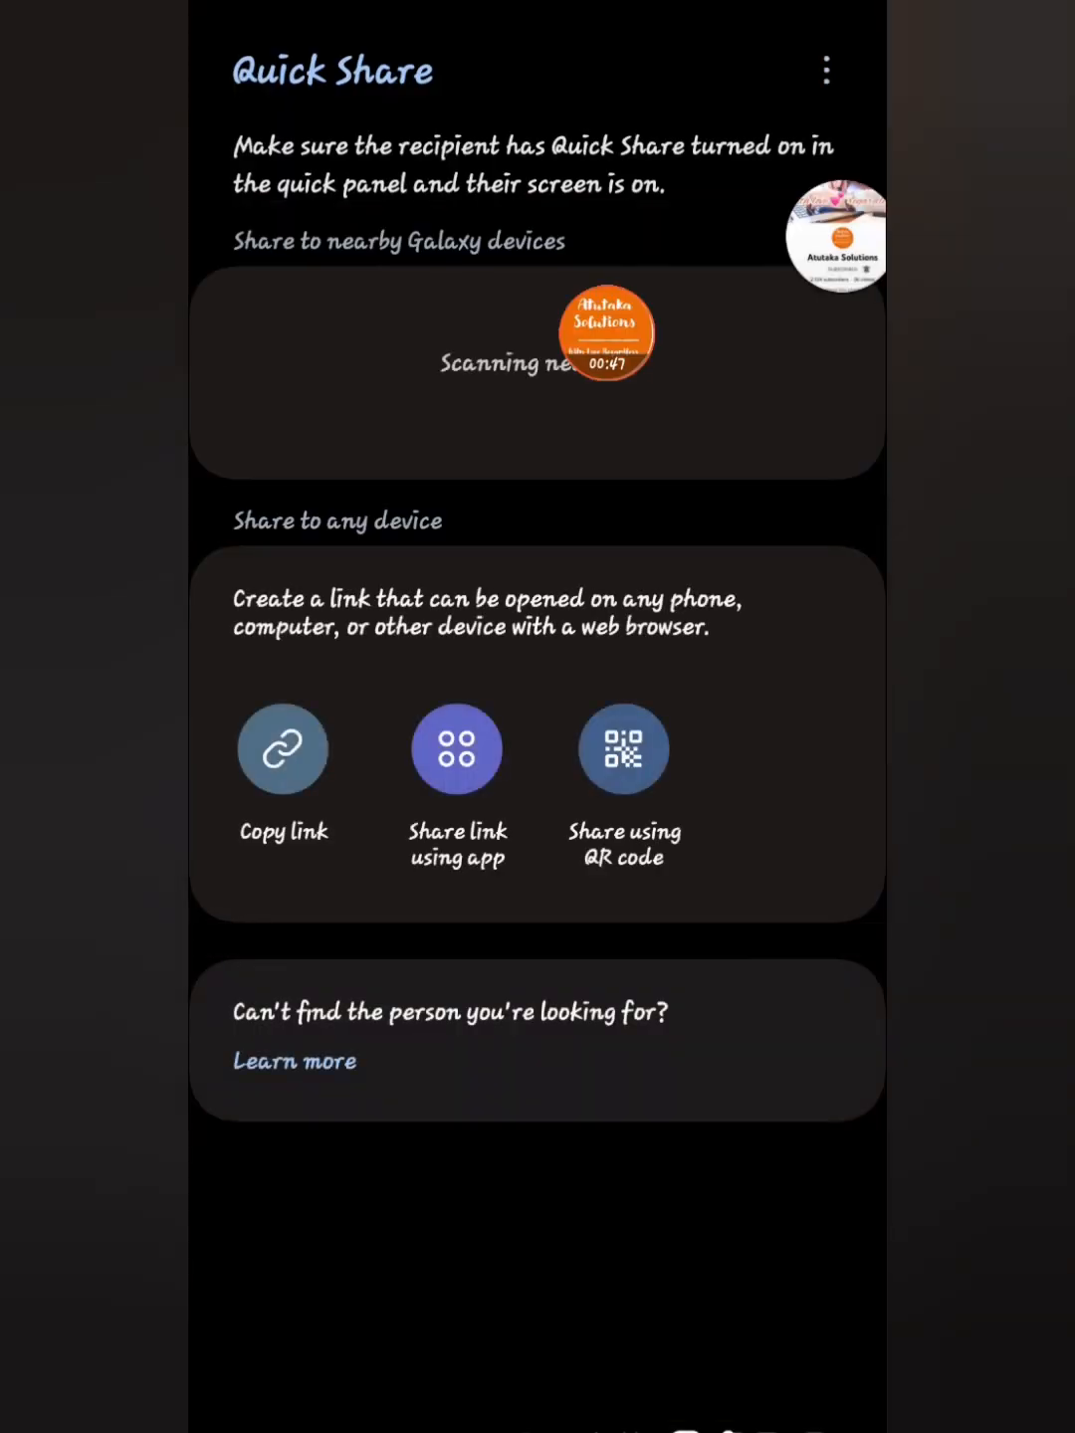
- Dismiss the Quick Share panel and return to the Work chat
{"action": "left_click", "coordinate": [283, 749]}
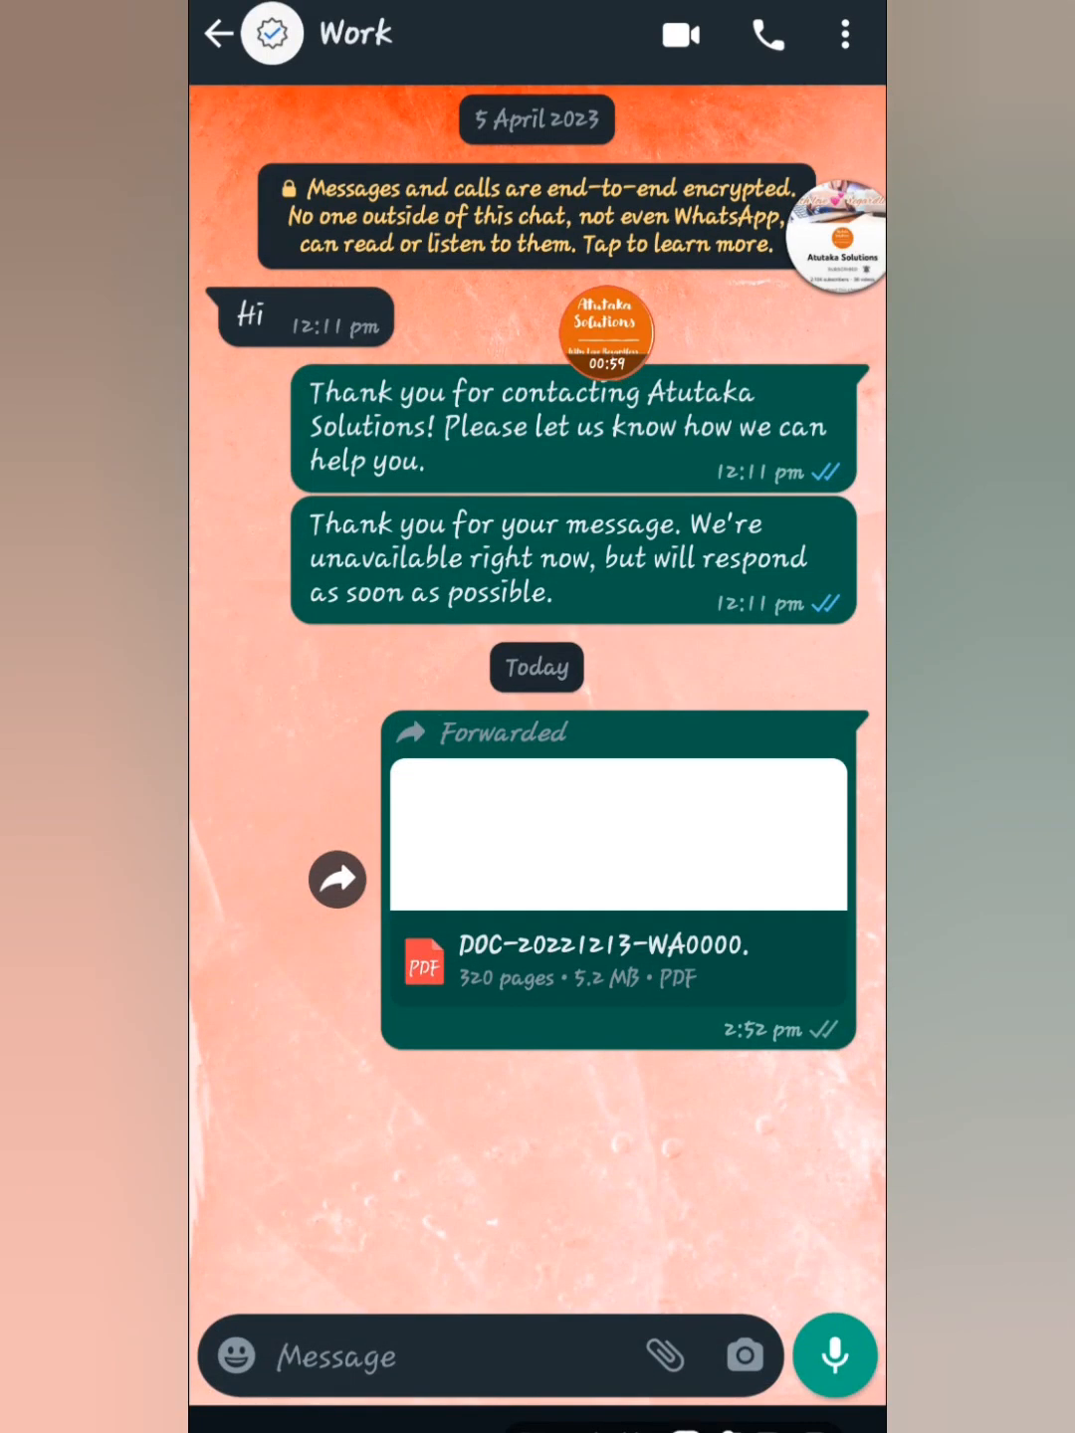
- Open the forwarded PDF in Acrobat with its acrobat.adobe.com share sheet
{"action": "left_click", "coordinate": [617, 836]}
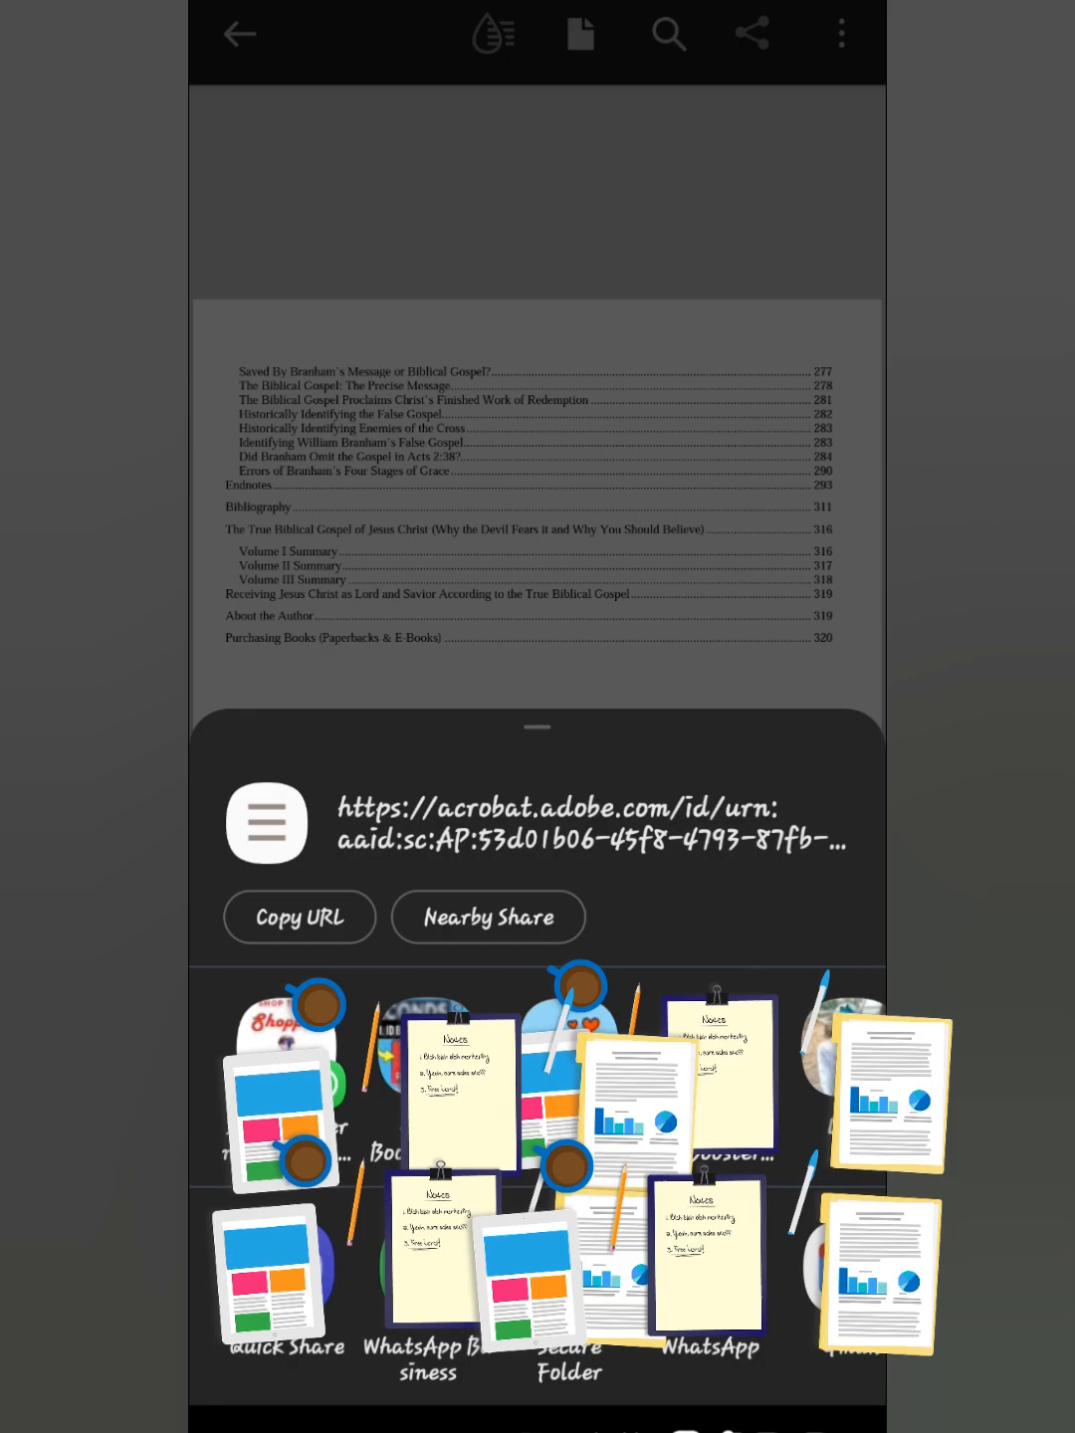
- Copy the acrobat.adobe.com share link via Copy URL
{"action": "left_click", "coordinate": [298, 917]}
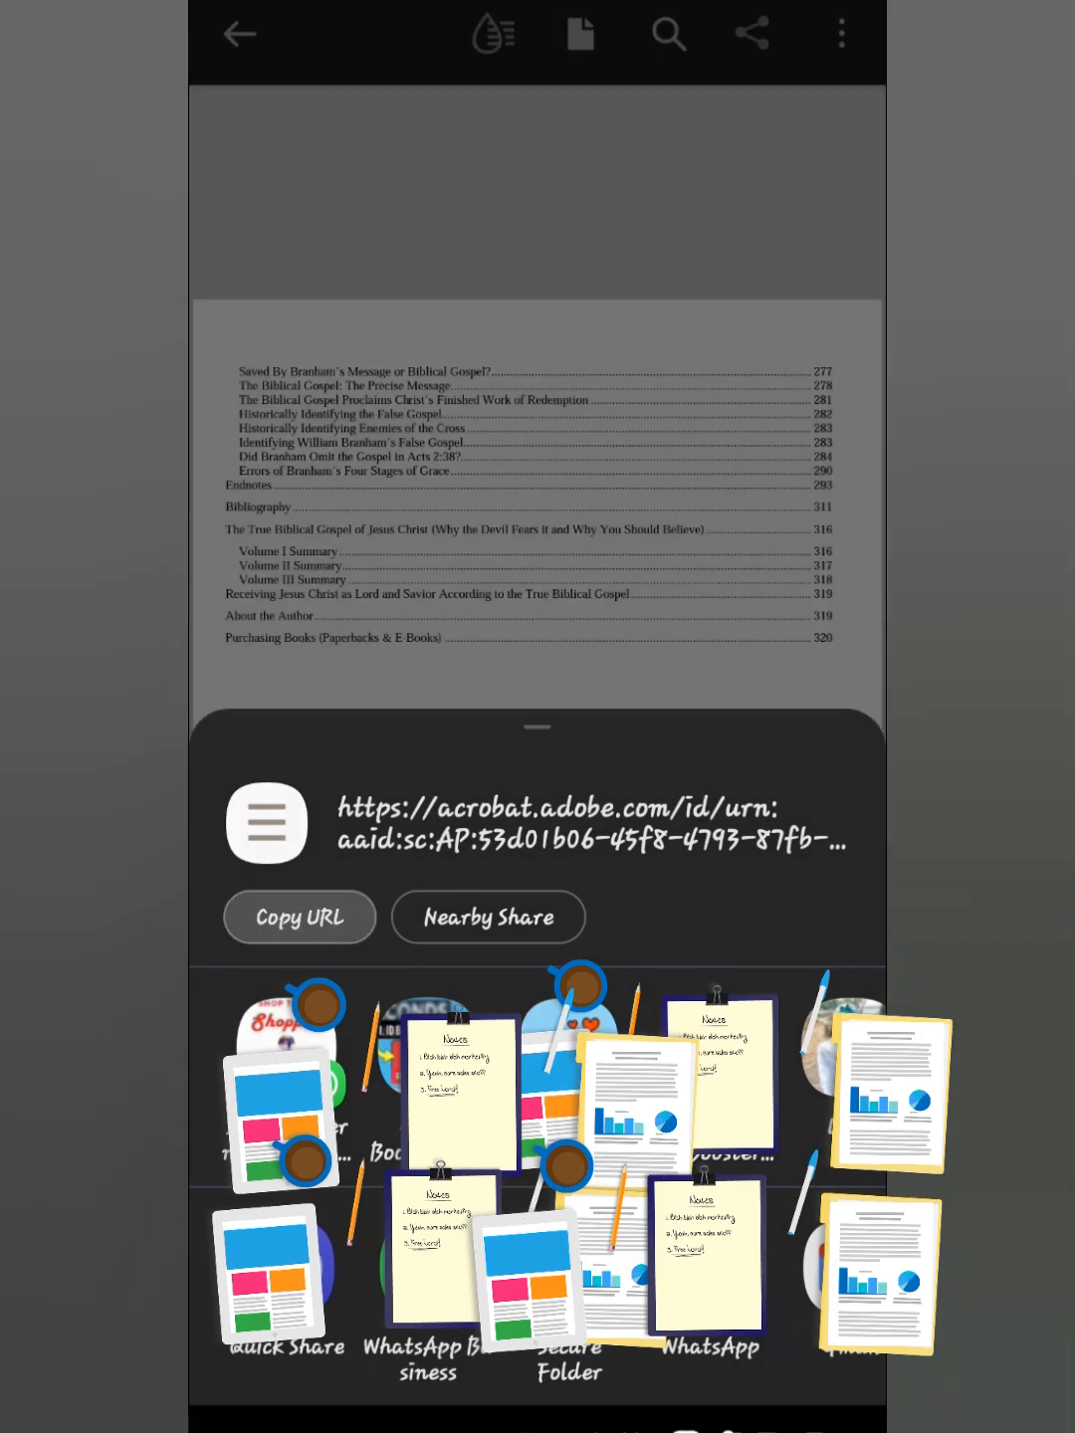
{"action": "left_click", "coordinate": [298, 917]}
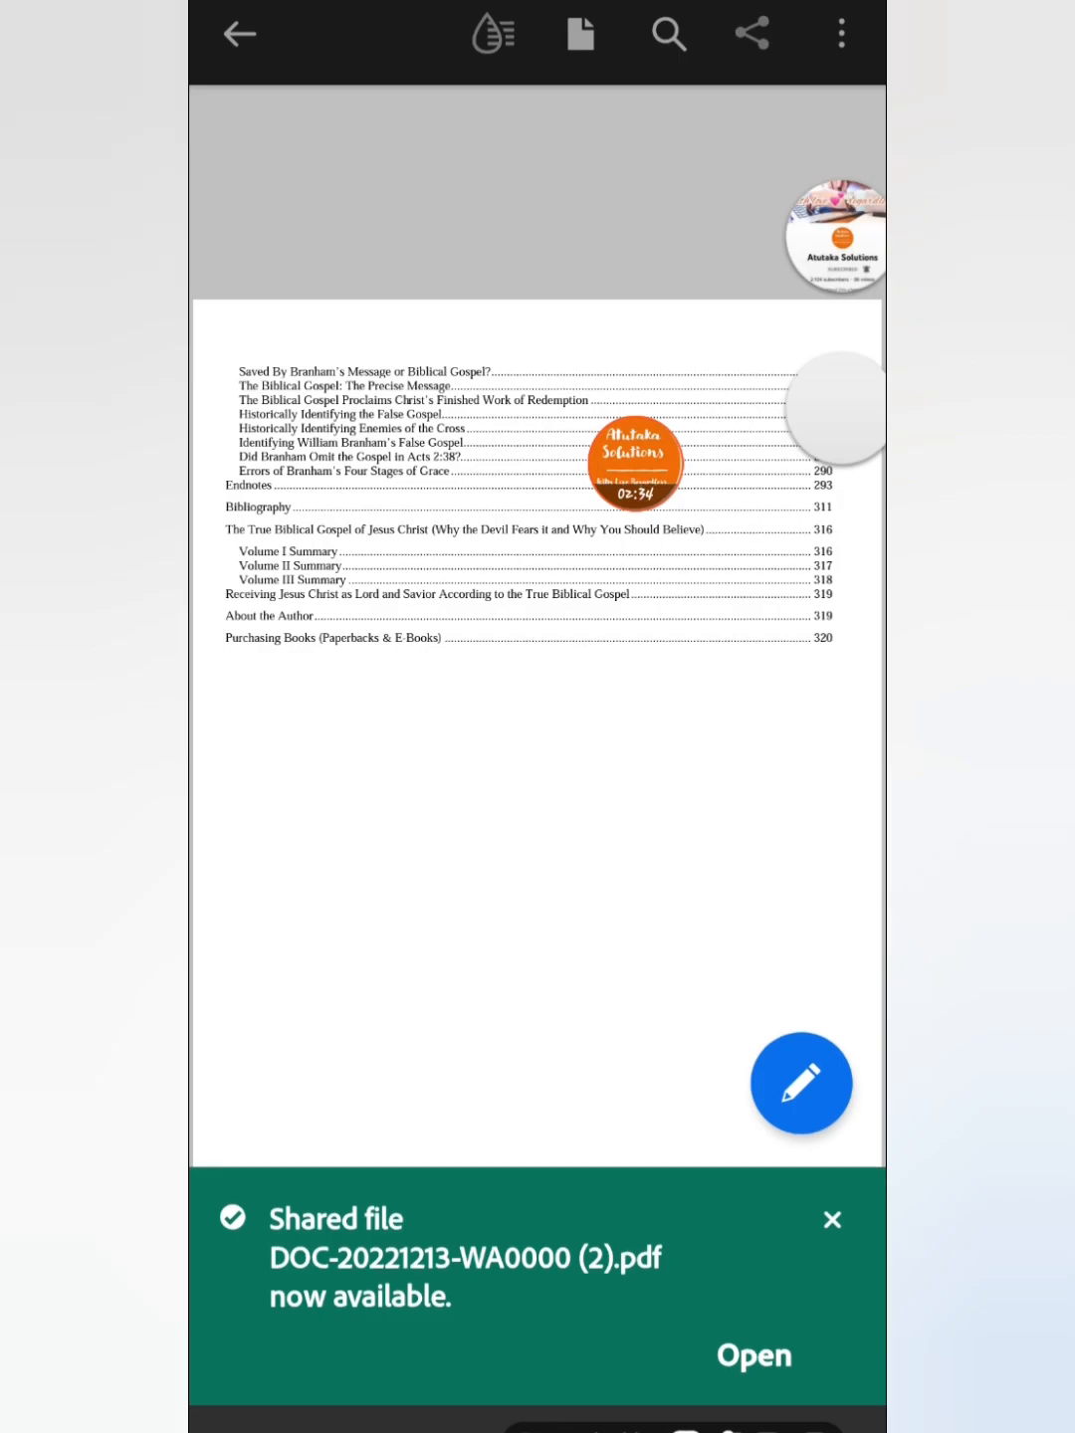
- Open the newly shared PDF from the banner, then reopen it from the chat
{"action": "left_click", "coordinate": [753, 1355]}
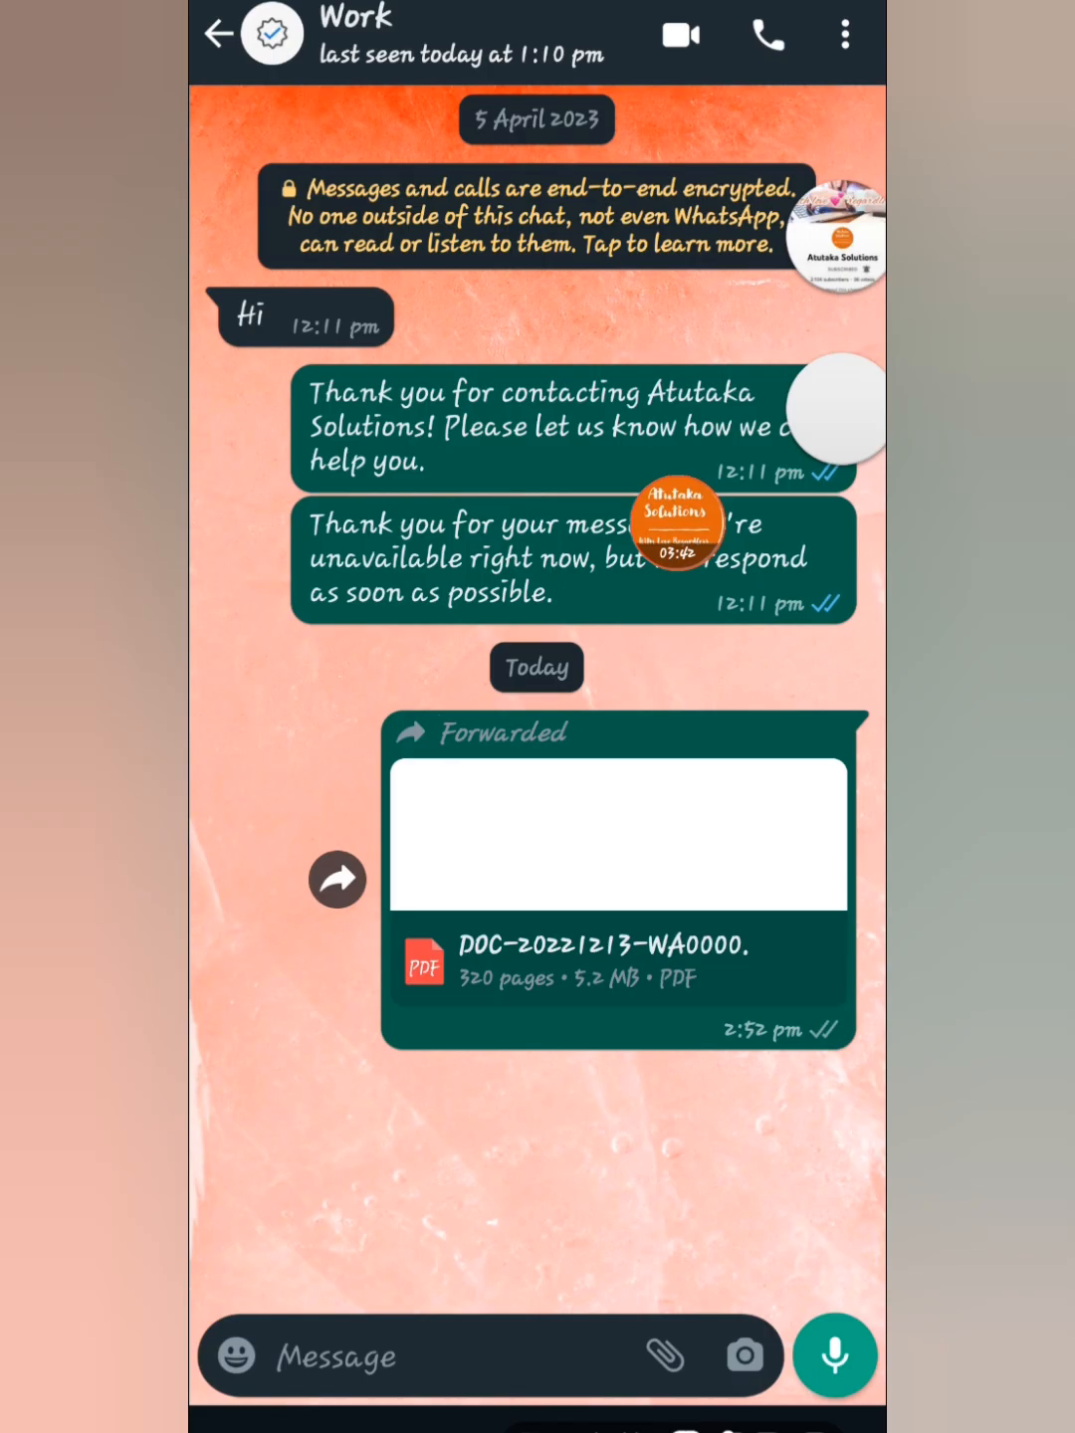
{"action": "left_click", "coordinate": [617, 836]}
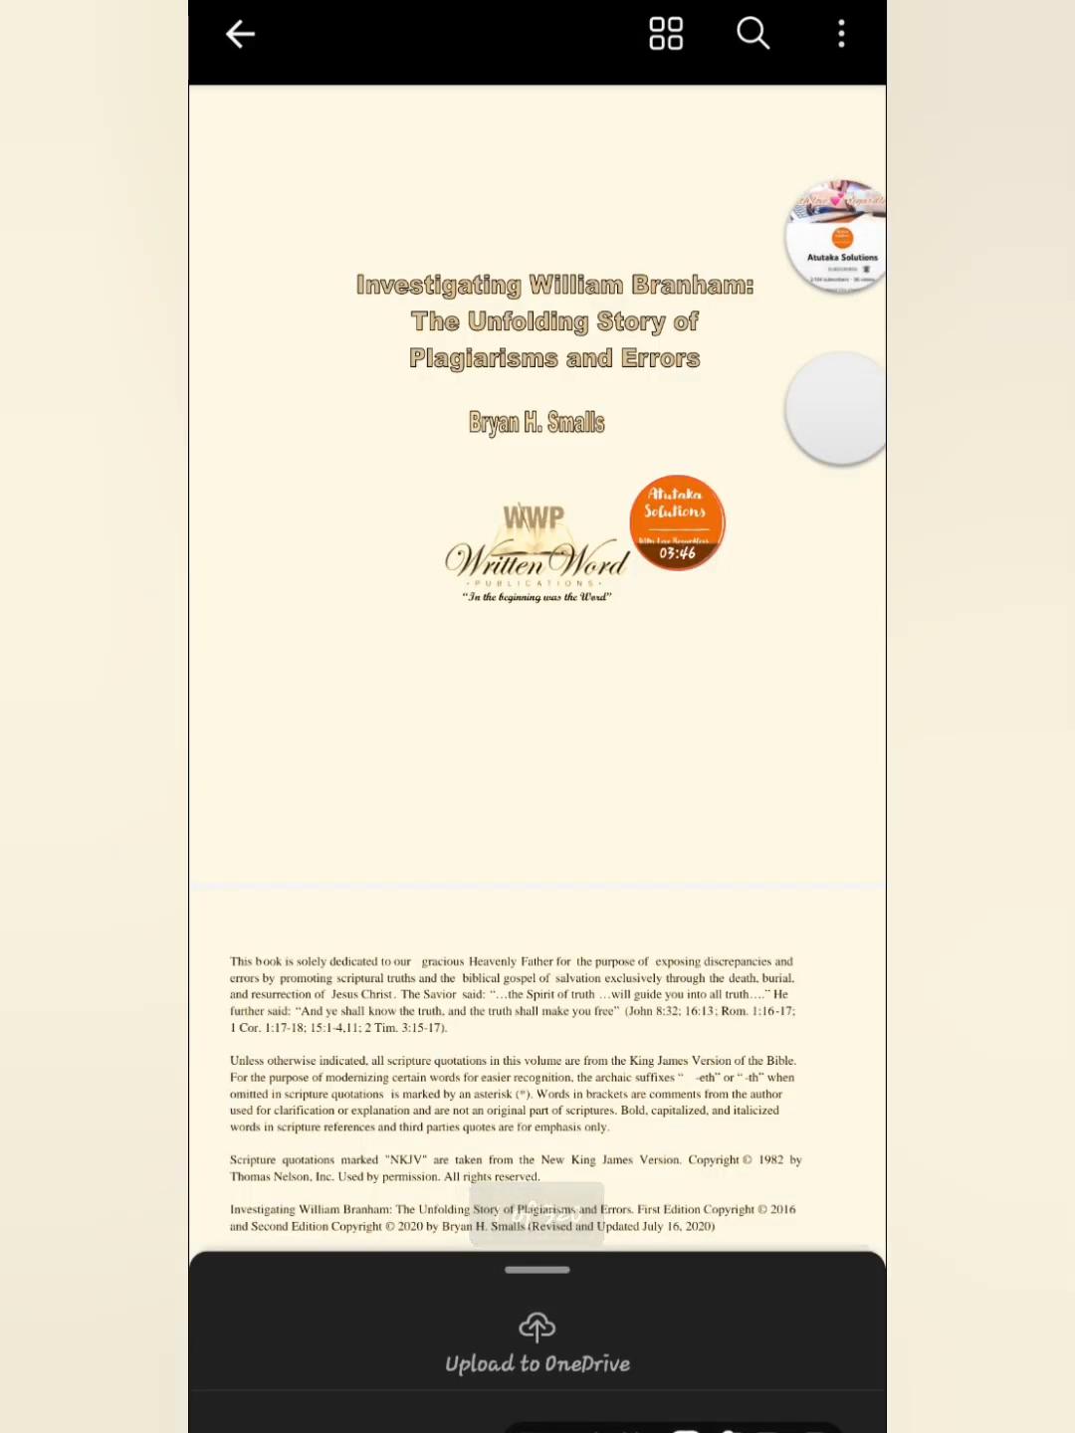